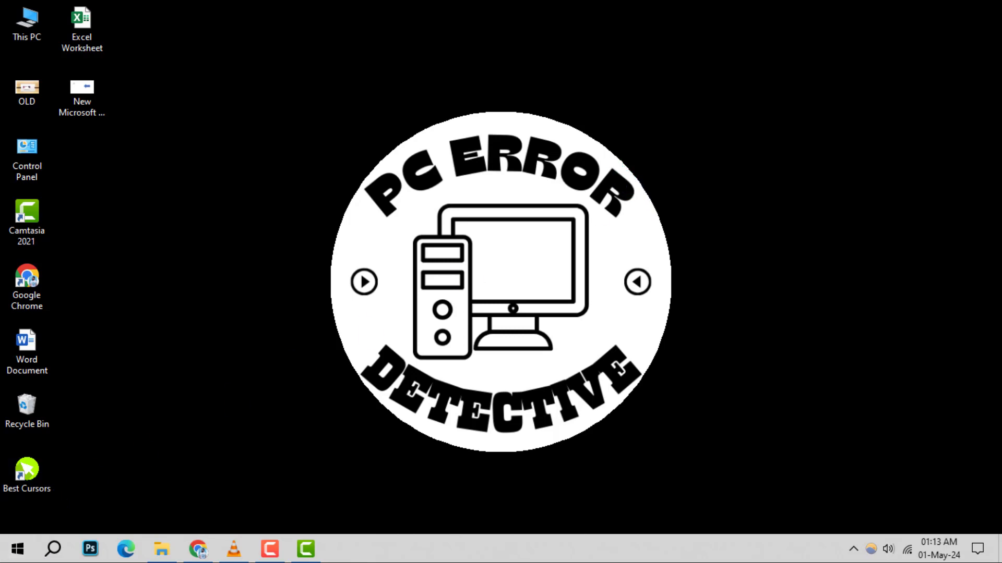
mouse_move(121, 482)
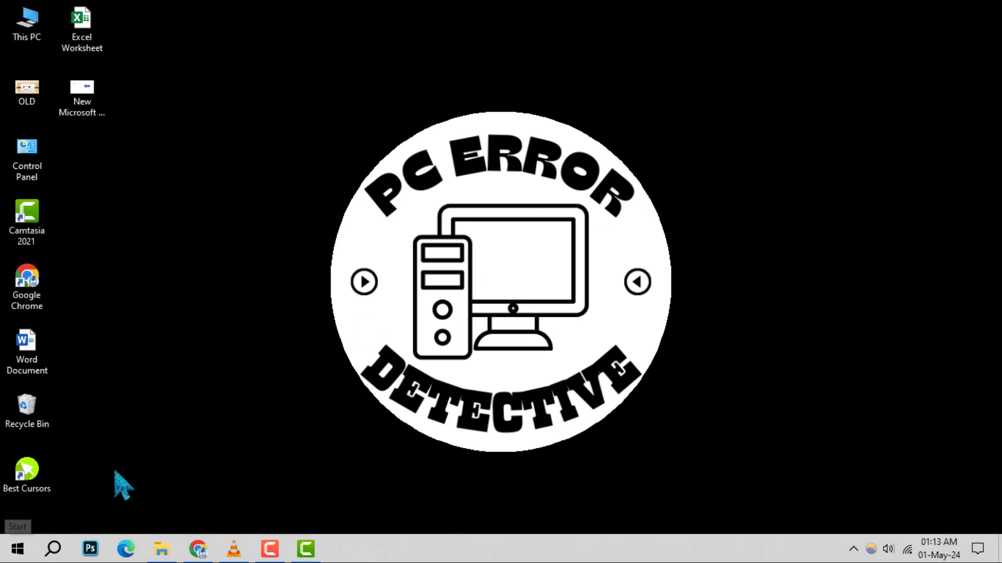
Step: Launch Windows Settings from the Start menu
click(15, 548)
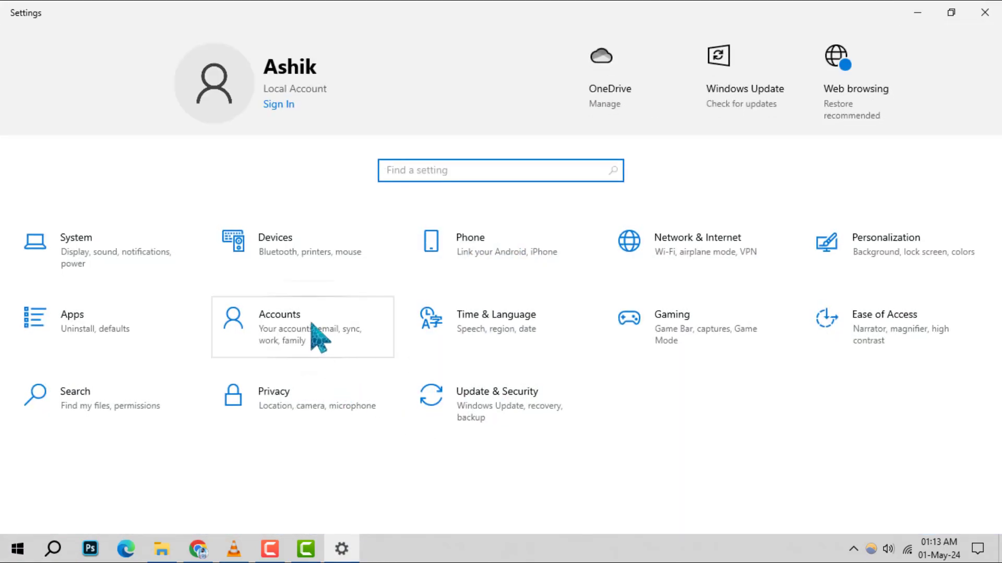
Step: From Accounts > Your info, sign in with a Microsoft account instead of the local account
click(280, 314)
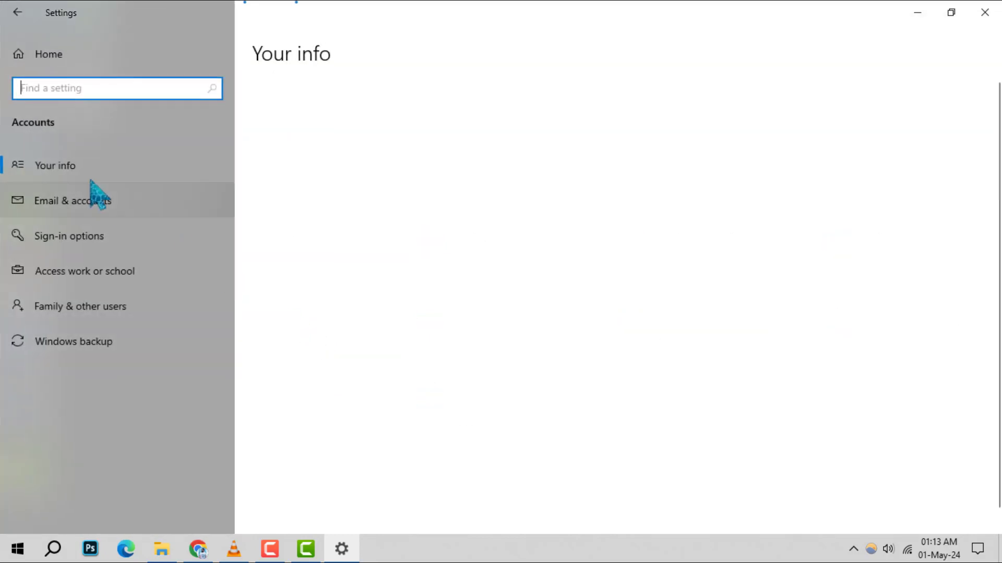
click(55, 164)
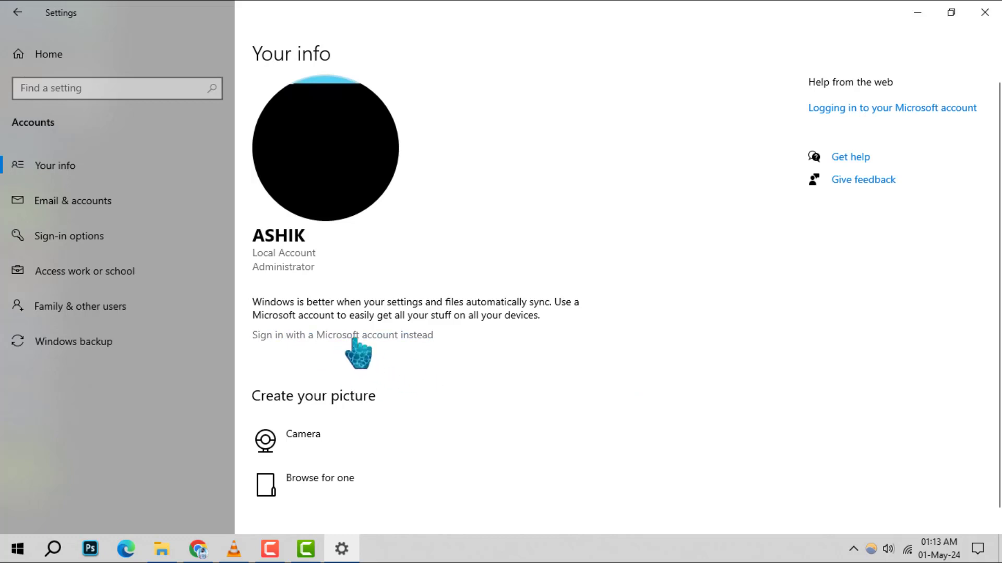
click(341, 335)
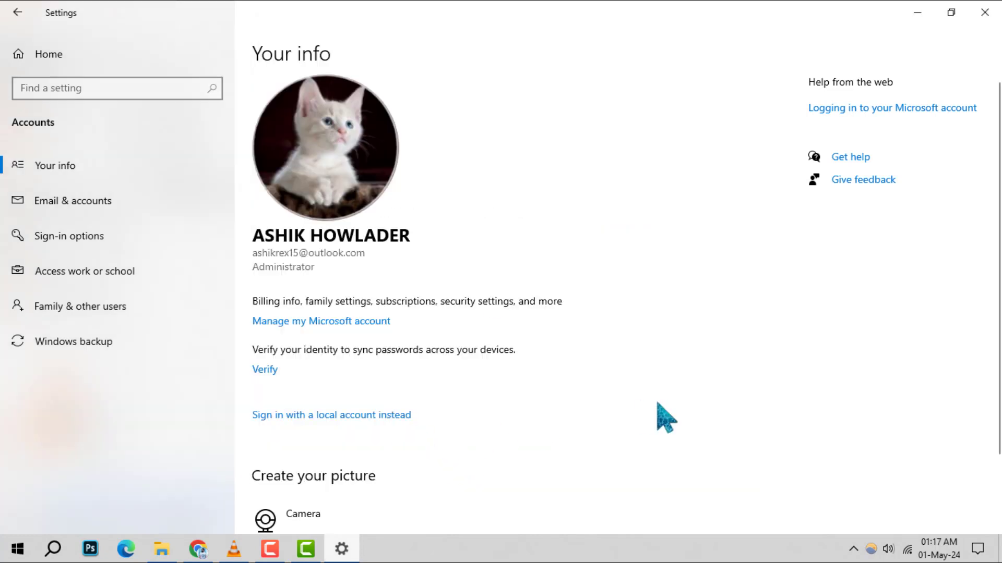
Step: Search the taskbar for 'windows Backup' and launch the Windows Backup app
click(54, 548)
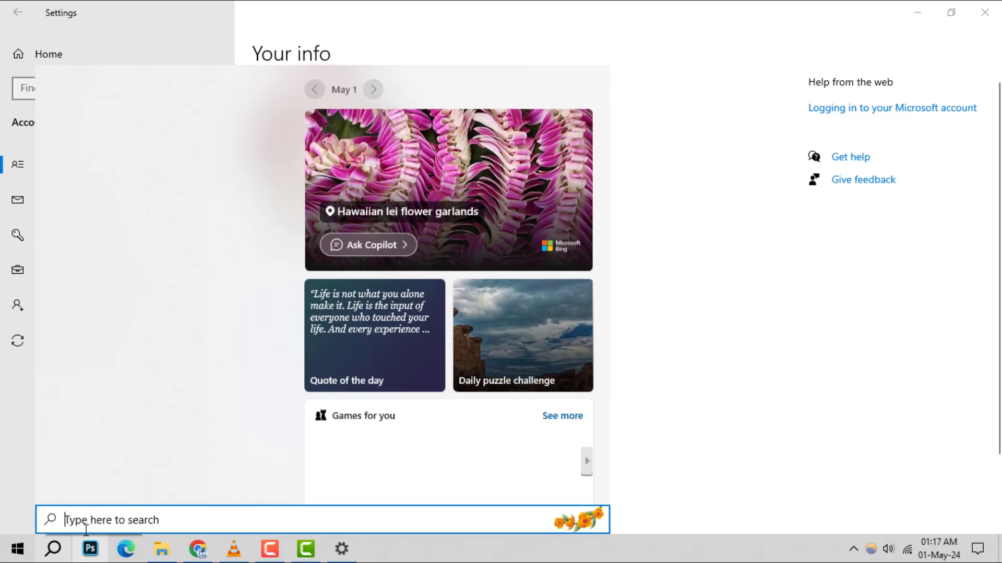
text(windows Backup)
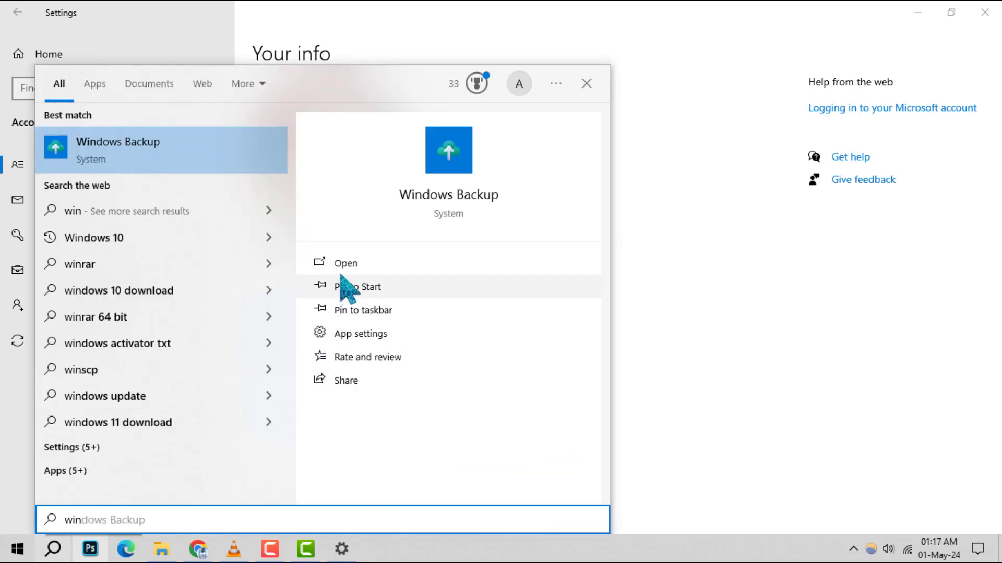
click(345, 263)
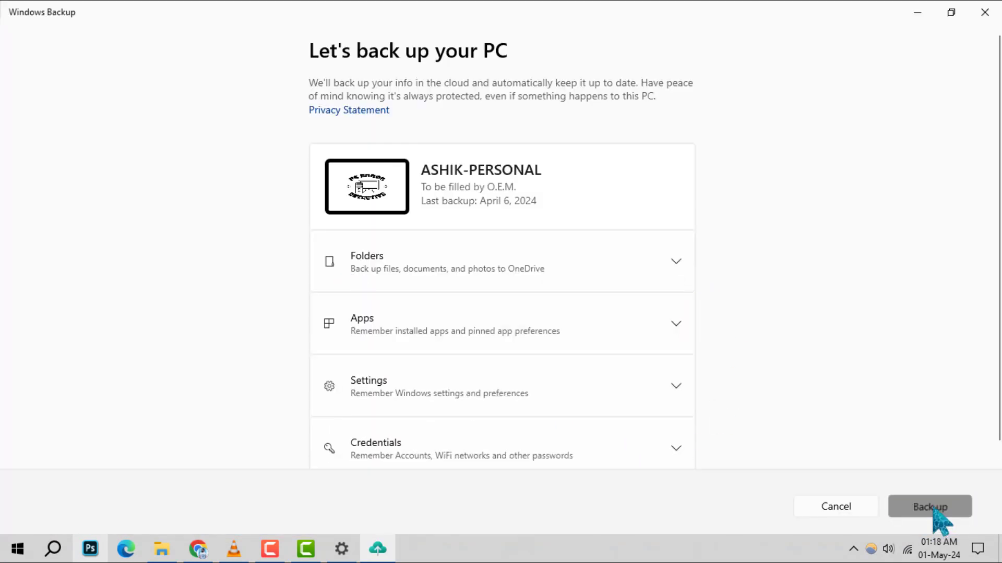
Step: Begin backing up folders, apps, settings and credentials to OneDrive
click(929, 506)
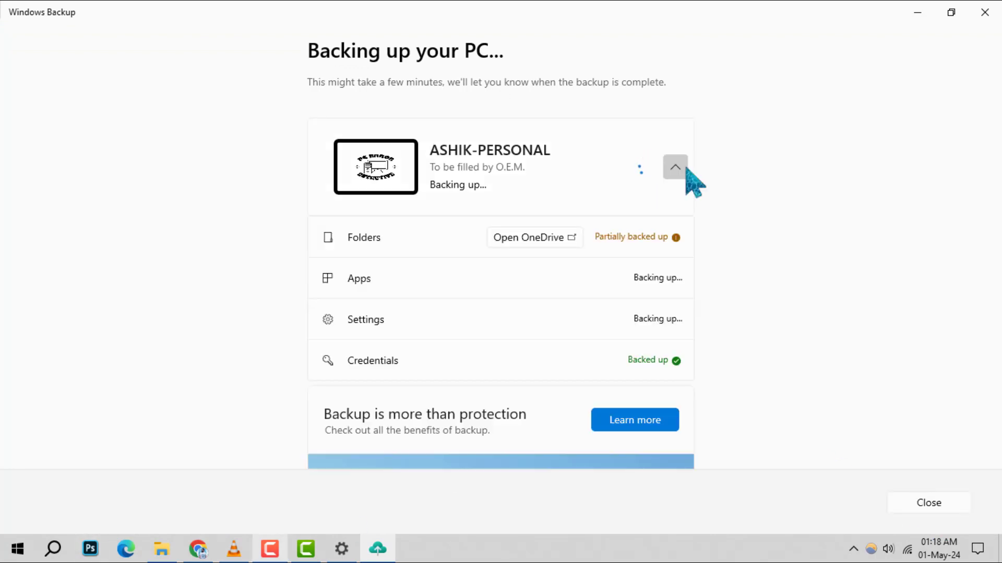
mouse_move(735, 262)
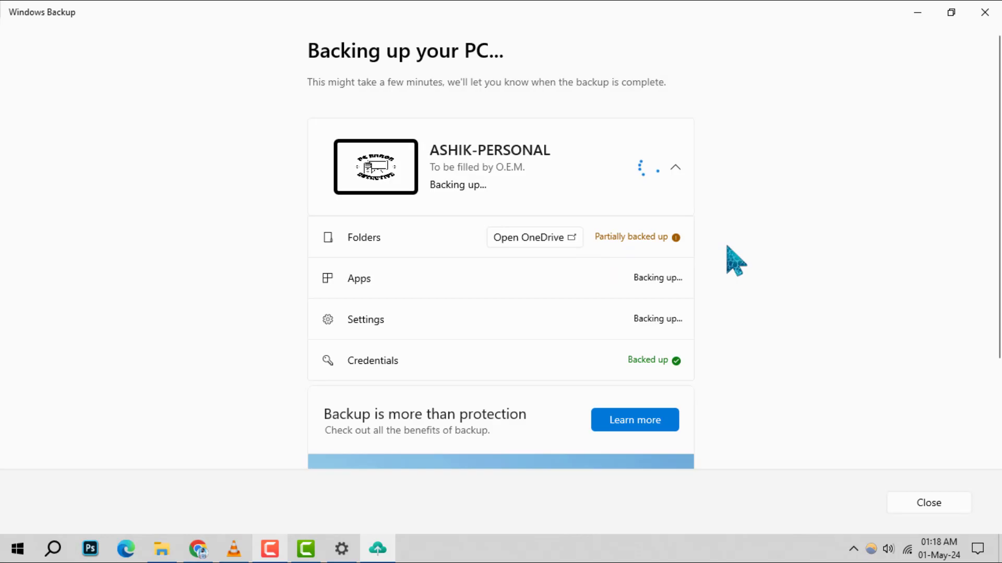